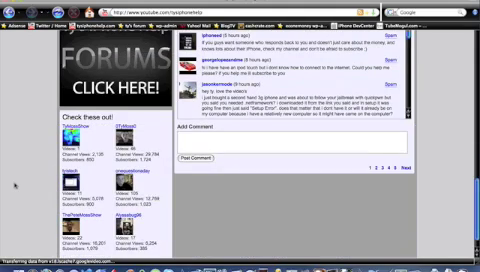
Scroll through the forum page and example beta channel toward the Channels 2.0 blog link.
scroll("down", 3)
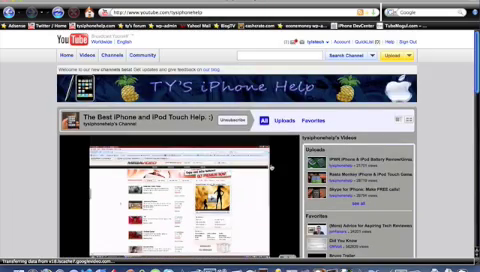
scroll("down", 3)
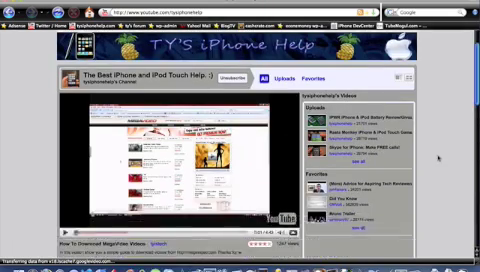
scroll("up", 3)
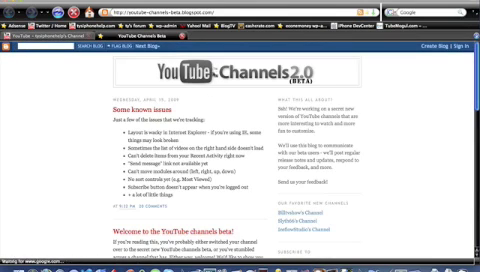
scroll("down", 3)
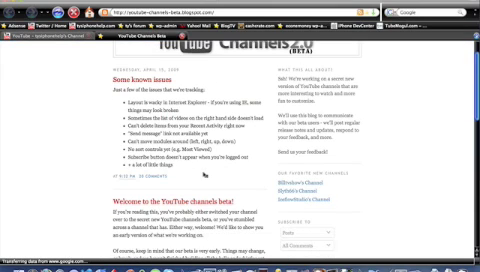
scroll("down", 3)
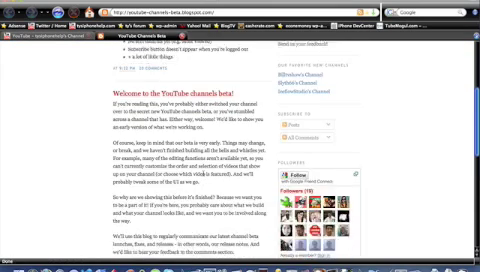
scroll("down", 3)
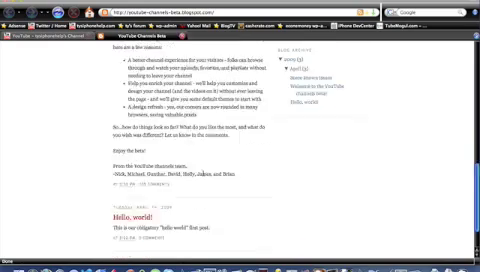
scroll("up", 3)
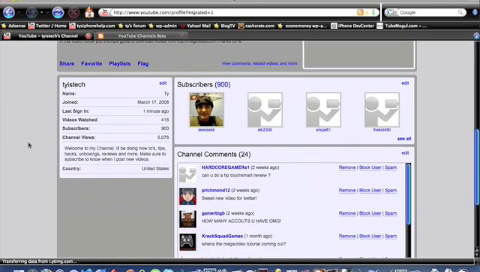
Scroll through the channel page in its new beta layout.
scroll("down", 3)
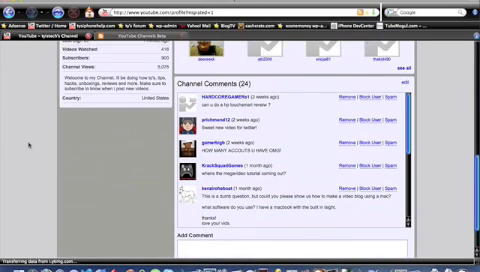
scroll("up", 3)
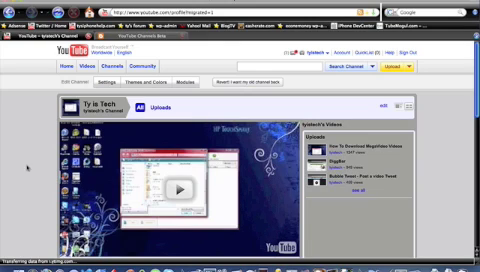
scroll("down", 3)
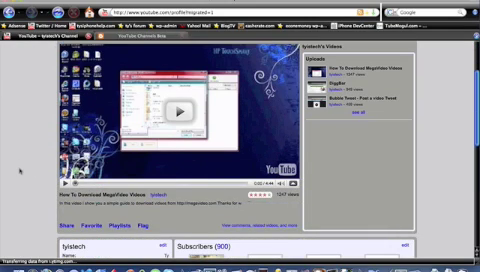
scroll("down", 3)
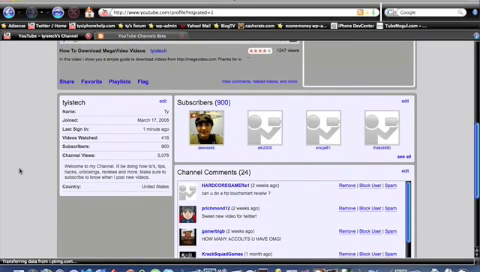
Start editing the channel's profile info and scroll to its settings options.
left_click(150, 100)
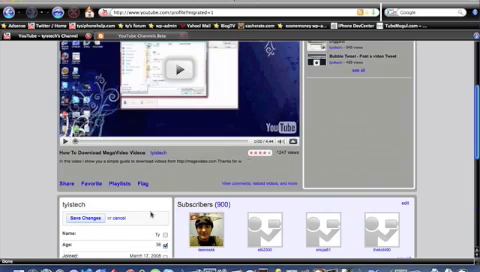
scroll("down", 3)
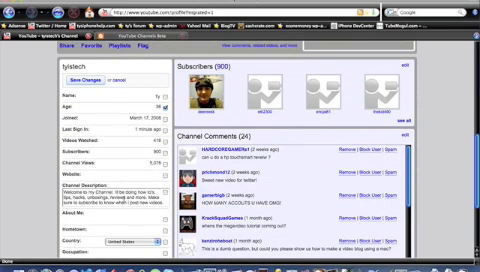
scroll("down", 3)
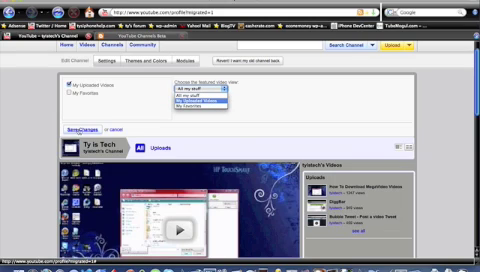
Choose a channel setting value, then move to the Themes and Colors choices.
left_click(190, 92)
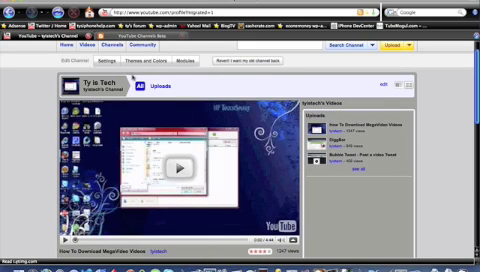
left_click(108, 70)
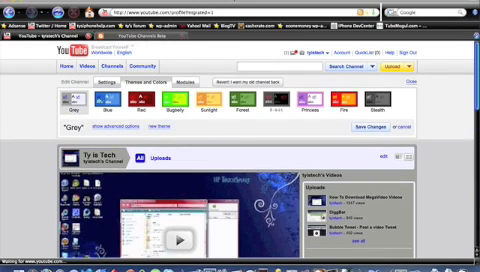
Preview the red, green and darker themes, then apply the dark Stealth theme.
left_click(100, 98)
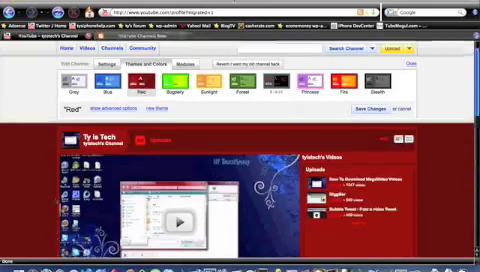
left_click(188, 88)
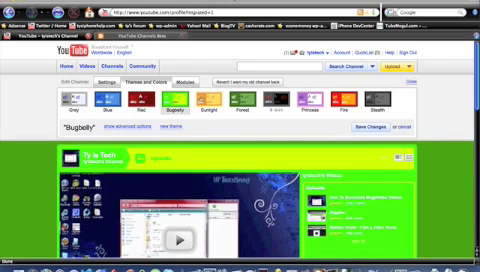
left_click(206, 104)
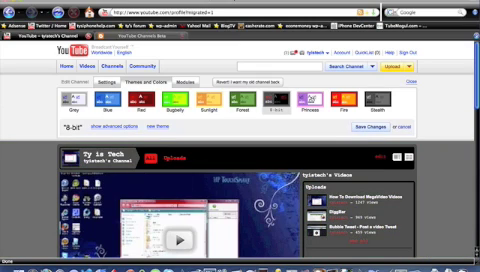
left_click(336, 100)
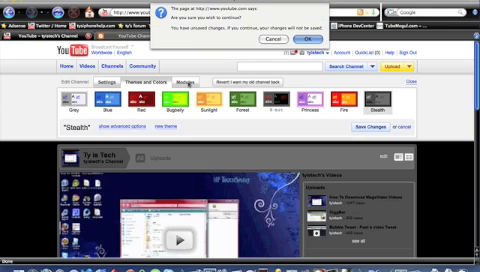
Stay on the page at the leave prompt and close the theme editor.
left_click(300, 36)
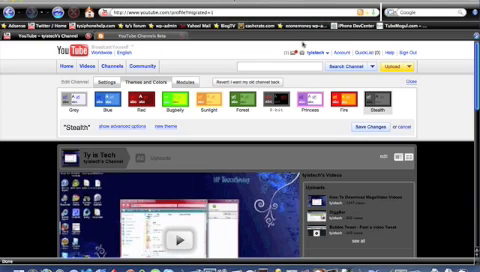
left_click(188, 84)
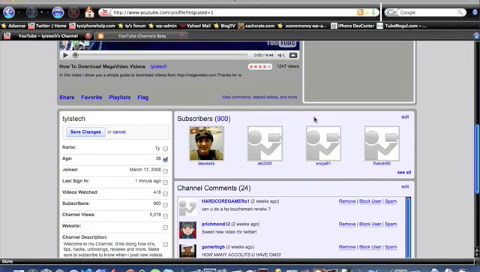
scroll("down", 3)
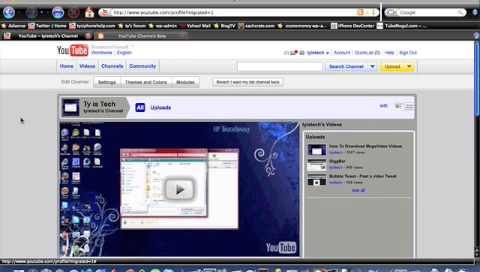
scroll("down", 3)
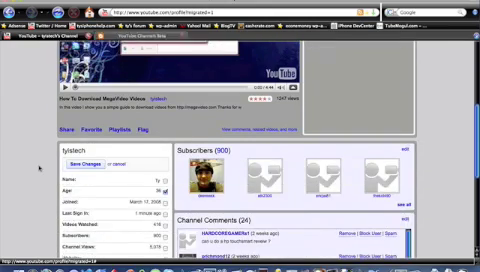